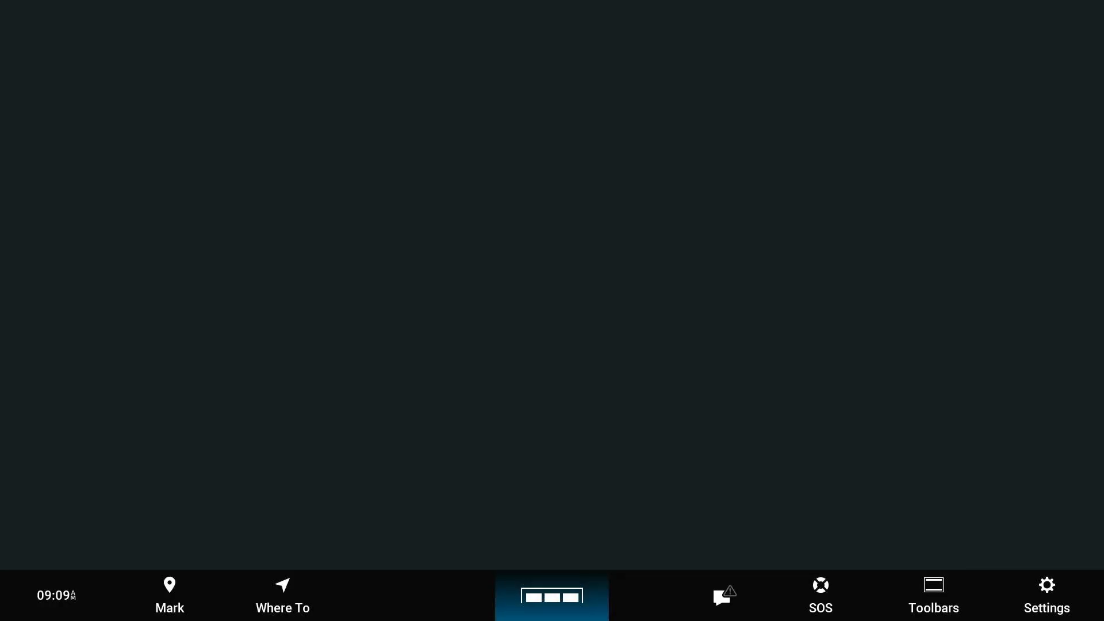
Show the Vessel app category (ActiveCaptain, Trip, Video, VIRB, inReach) on the home screen.
left_click(551, 595)
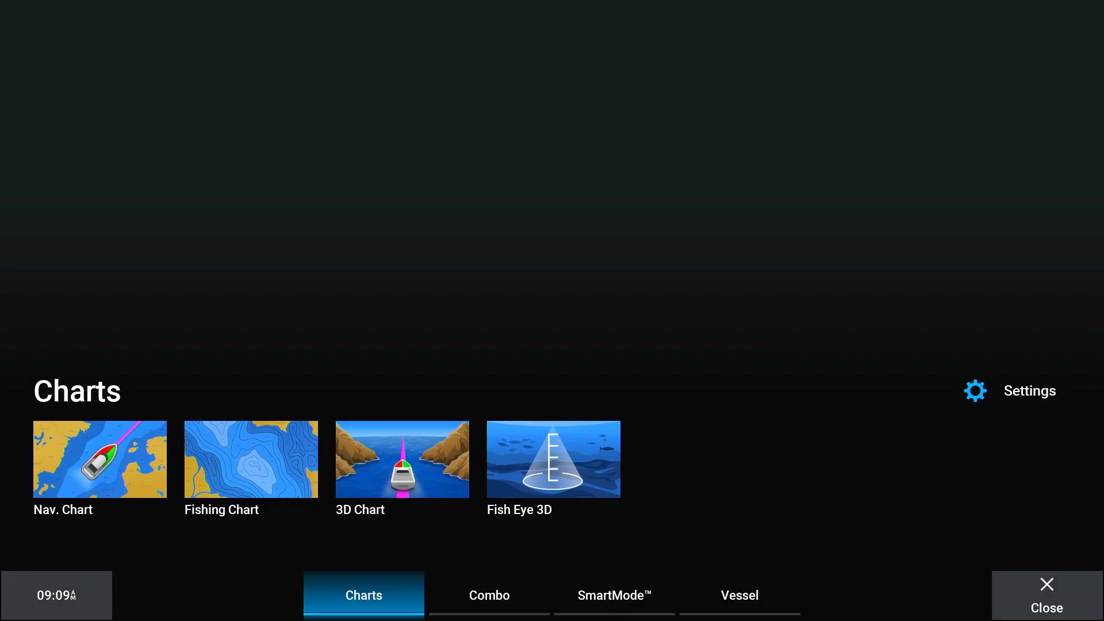
left_click(738, 594)
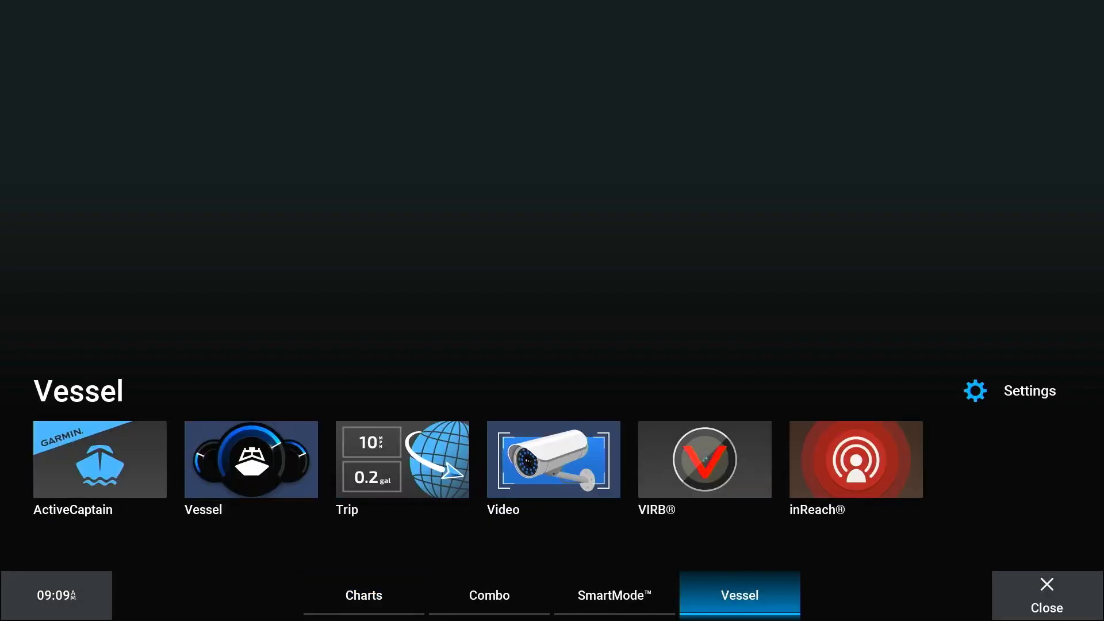